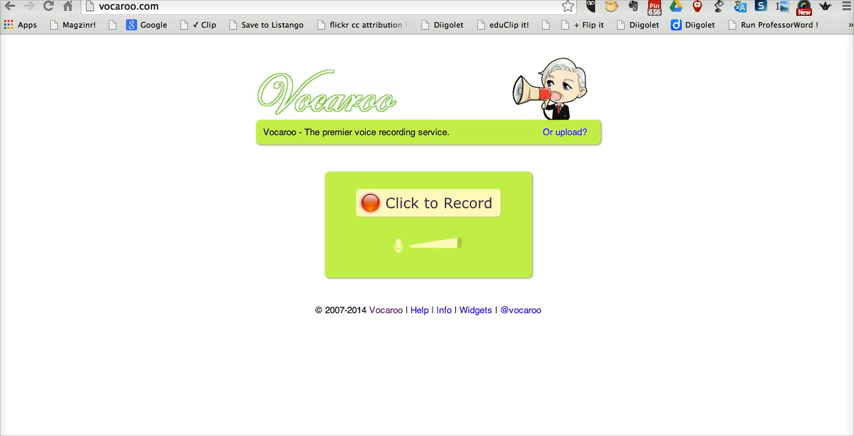
Step: Start recording a voice message and allow Flash Player microphone access
{"action": "left_click", "coordinate": [388, 204]}
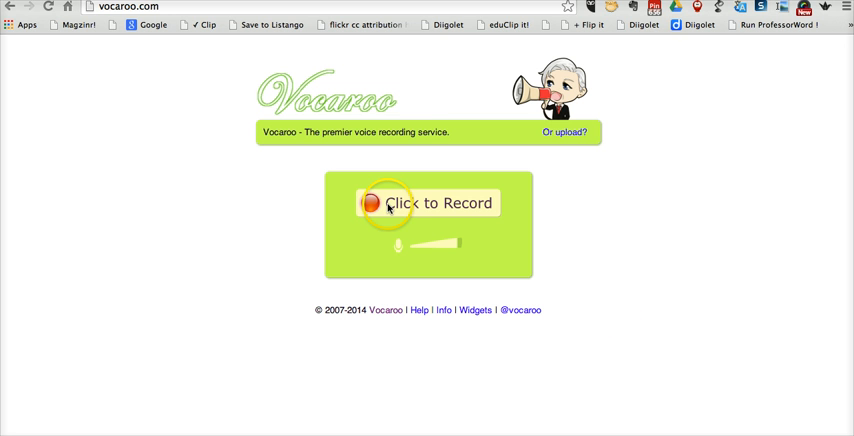
{"action": "left_click", "coordinate": [428, 204]}
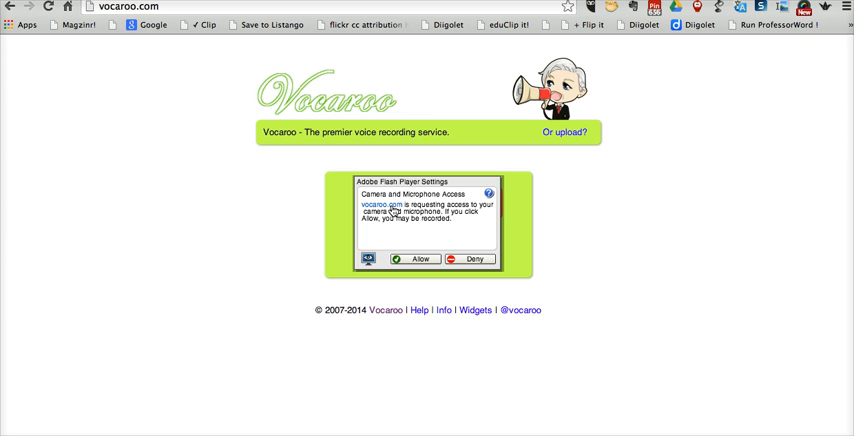
{"action": "left_click", "coordinate": [414, 258]}
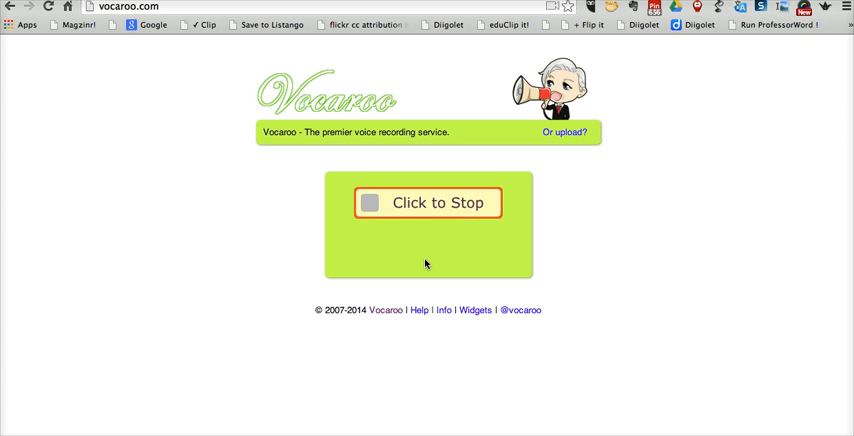
{"action": "mouse_move", "coordinate": [428, 204]}
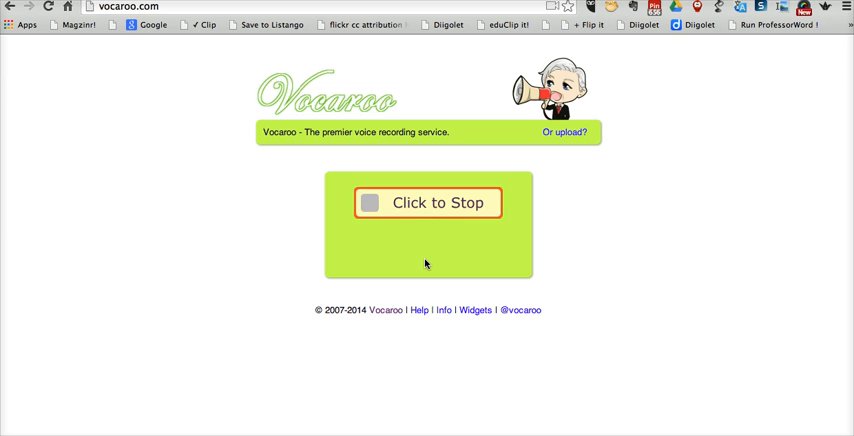
Step: Stop the recording and listen back to it to review
{"action": "left_click", "coordinate": [428, 202]}
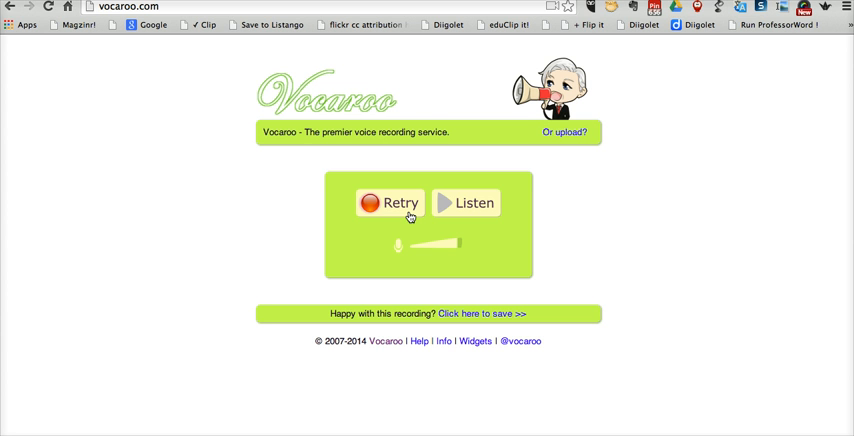
{"action": "left_click", "coordinate": [466, 204]}
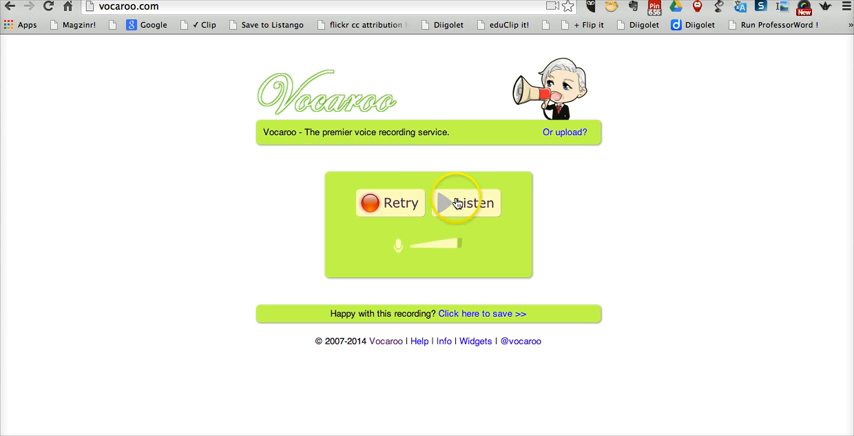
{"action": "left_click", "coordinate": [466, 202]}
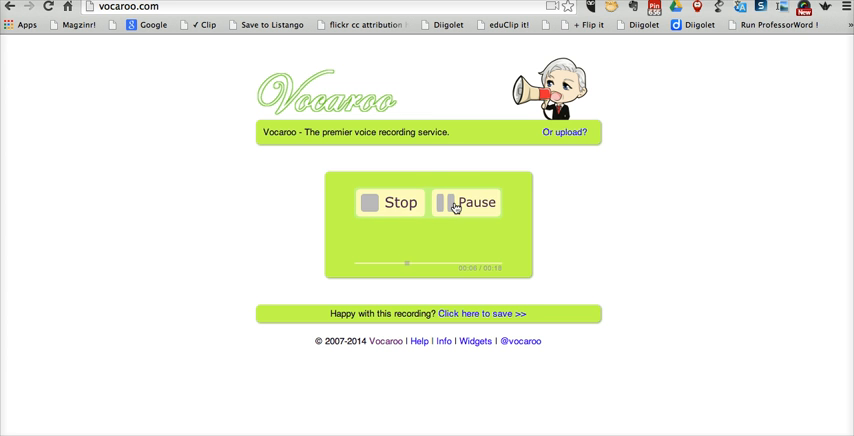
{"action": "left_click", "coordinate": [388, 202]}
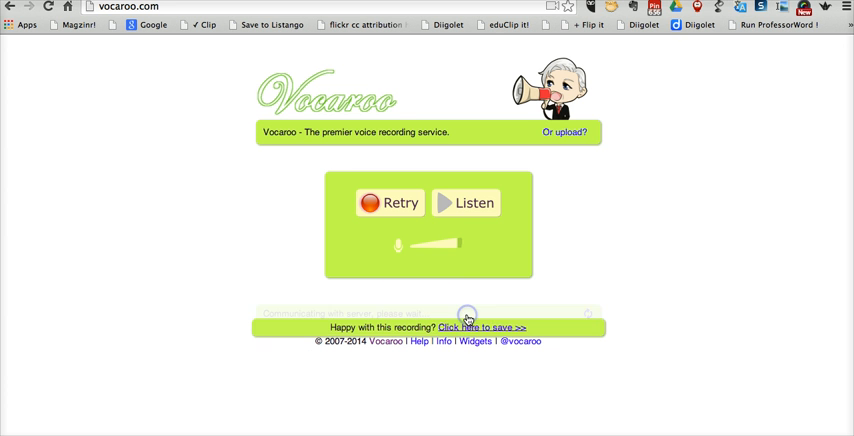
Step: Save the recording to get its sharing link and show its embed code
{"action": "left_click", "coordinate": [480, 328]}
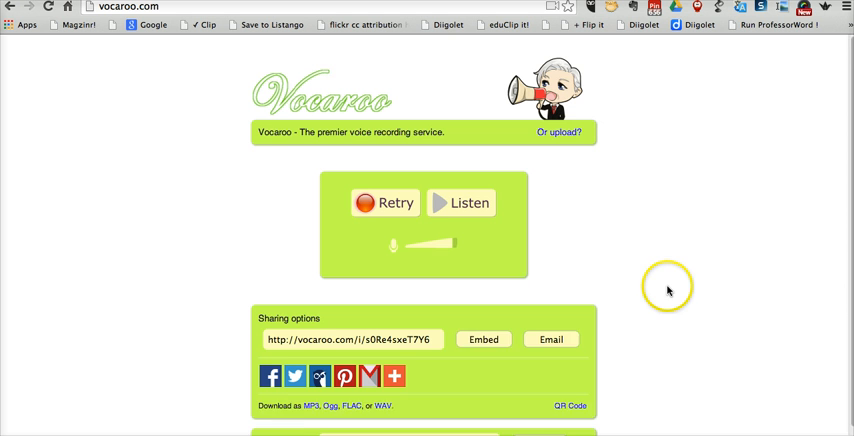
{"action": "scroll", "scroll_direction": "down", "scroll_amount": 3}
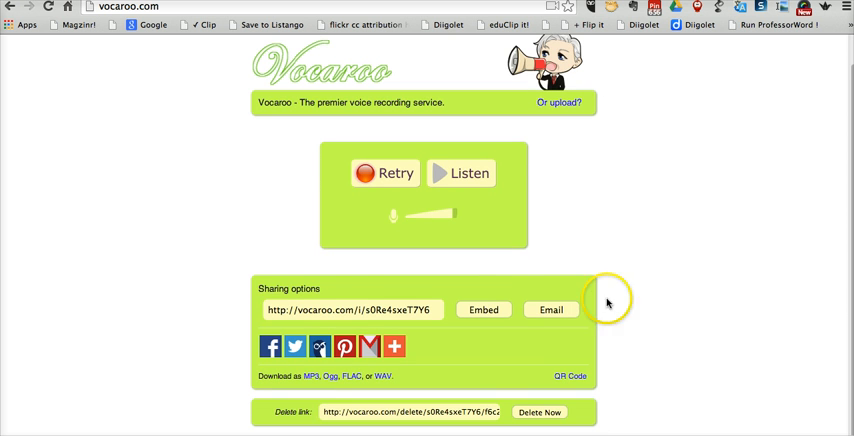
{"action": "mouse_move", "coordinate": [344, 310]}
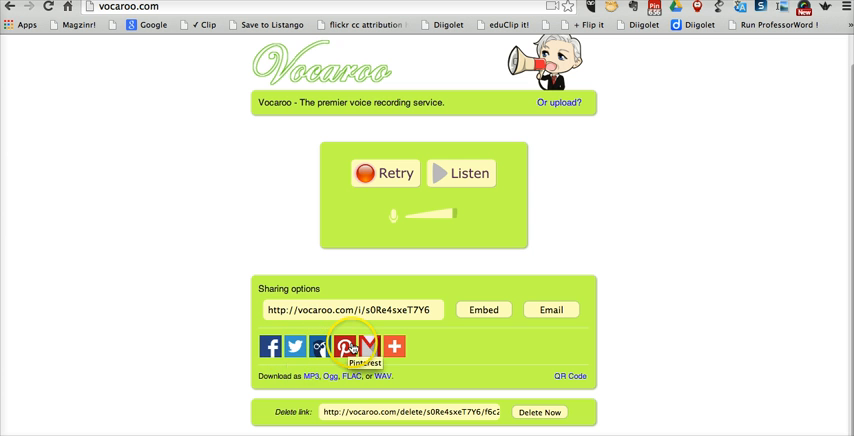
{"action": "mouse_move", "coordinate": [368, 346]}
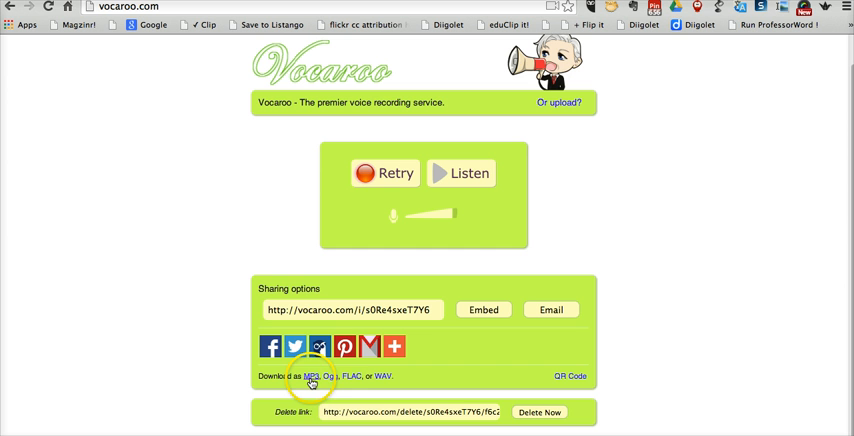
{"action": "mouse_move", "coordinate": [564, 376]}
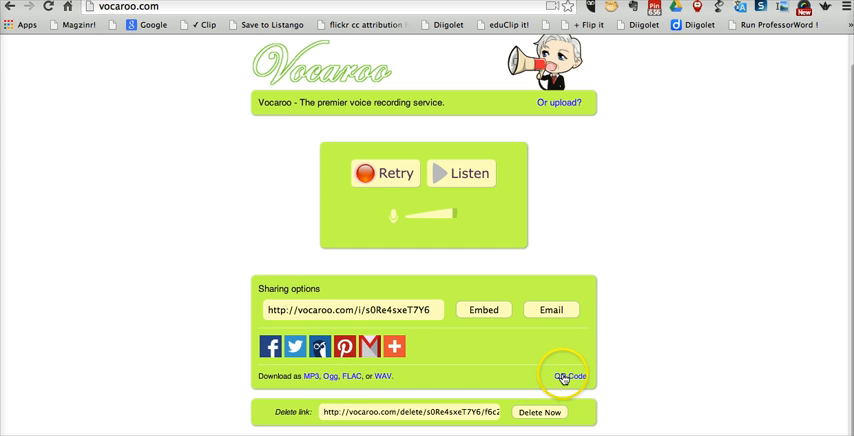
{"action": "right_click", "coordinate": [570, 376]}
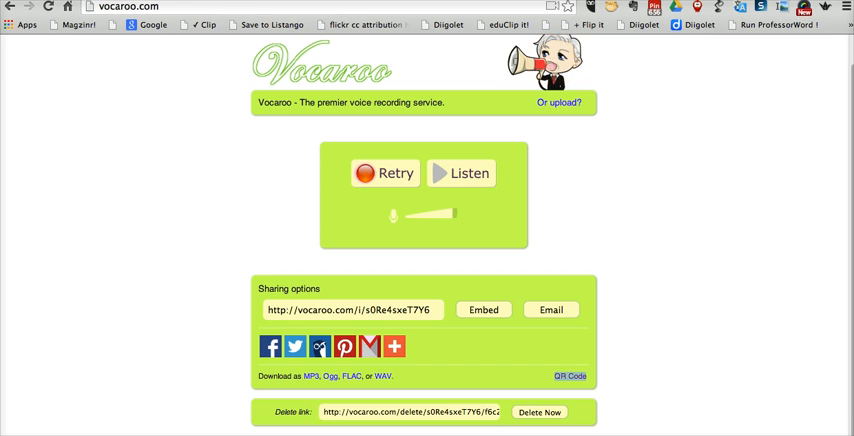
{"action": "left_click", "coordinate": [568, 376]}
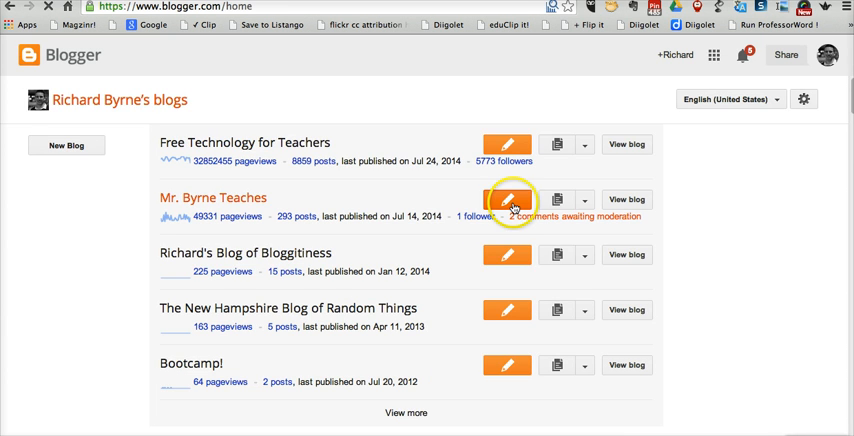
Step: Create a new post 'Sub Plans for the Day' reading 'Please listen to the plan.' and switch it to HTML
{"action": "left_click", "coordinate": [508, 200]}
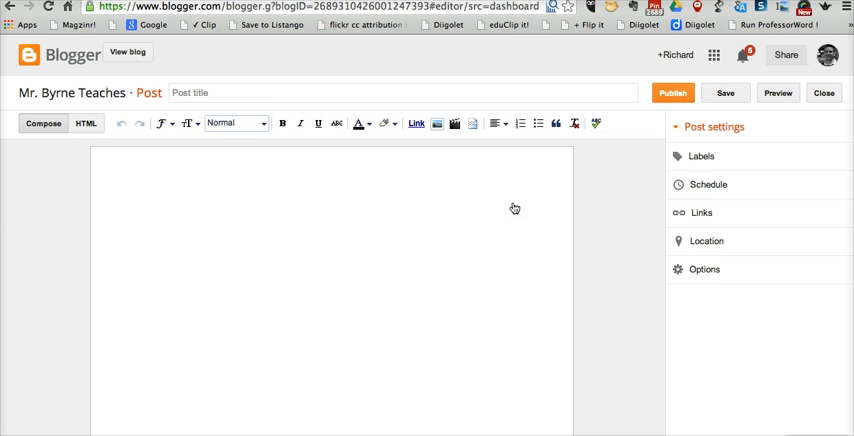
{"action": "left_click", "coordinate": [280, 92]}
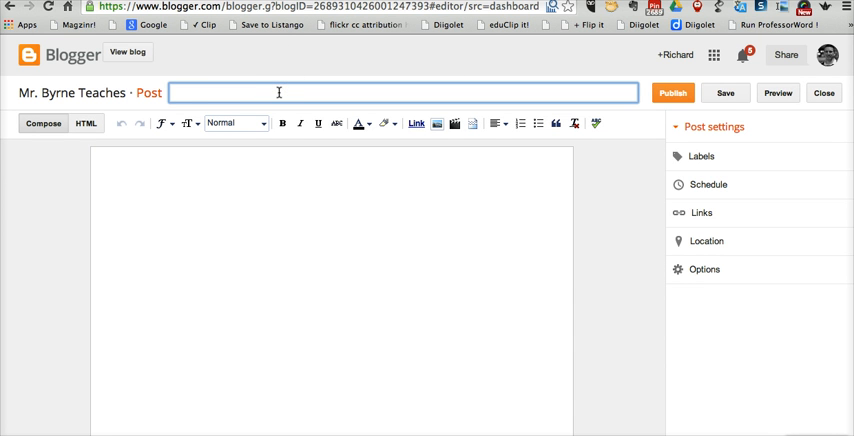
{"action": "type", "text": "Sub Plans for the Day"}
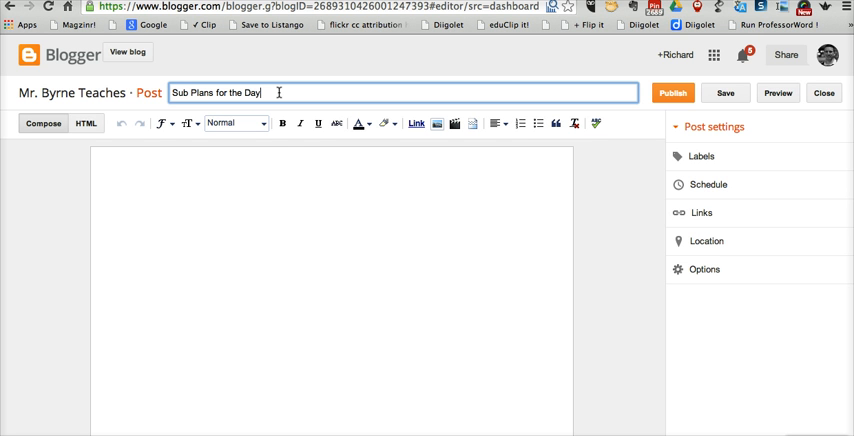
{"action": "type", "text": "Please listen"}
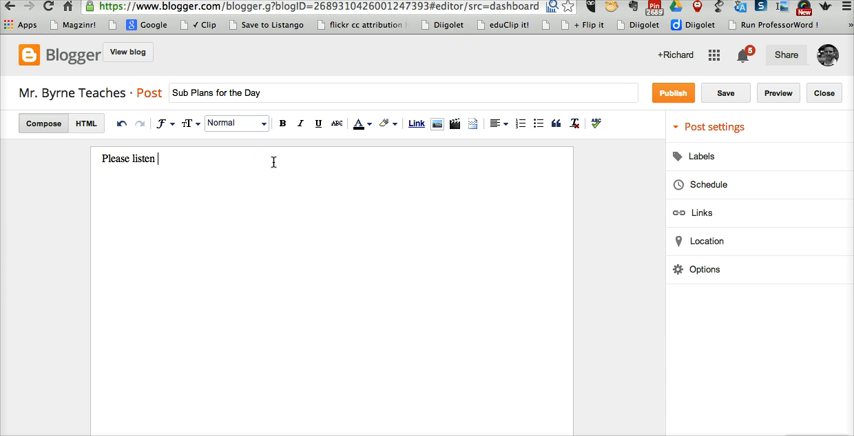
{"action": "type", "text": "to the plan."}
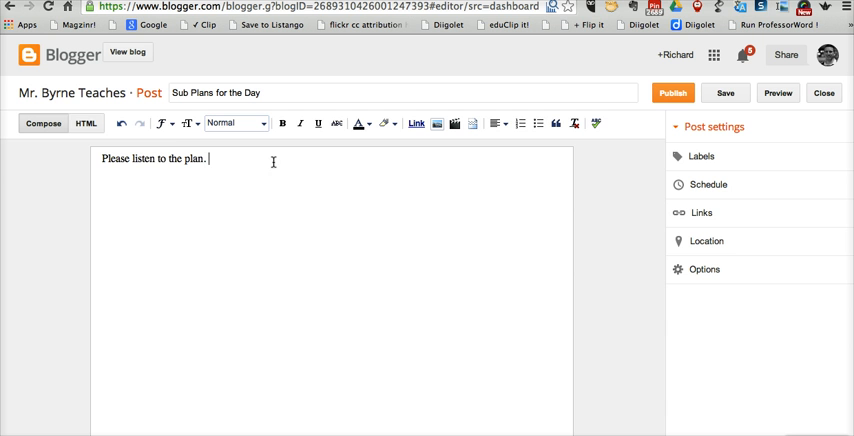
{"action": "left_click", "coordinate": [84, 122]}
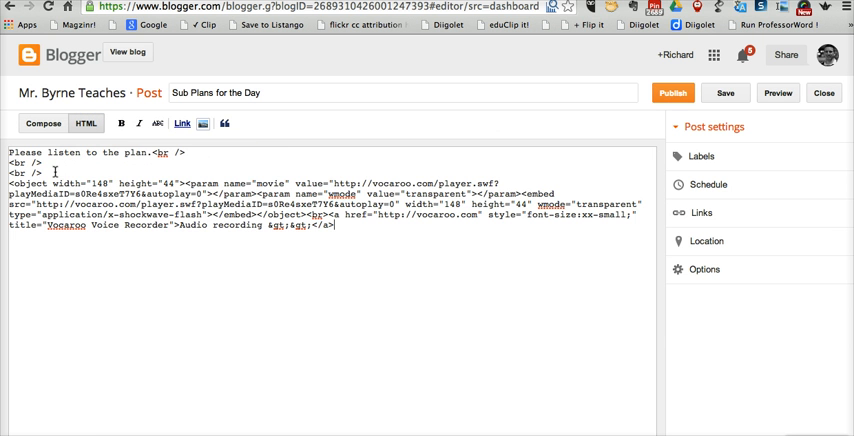
Step: Publish the post, then return to the Vocaroo sharing page
{"action": "left_click", "coordinate": [672, 92]}
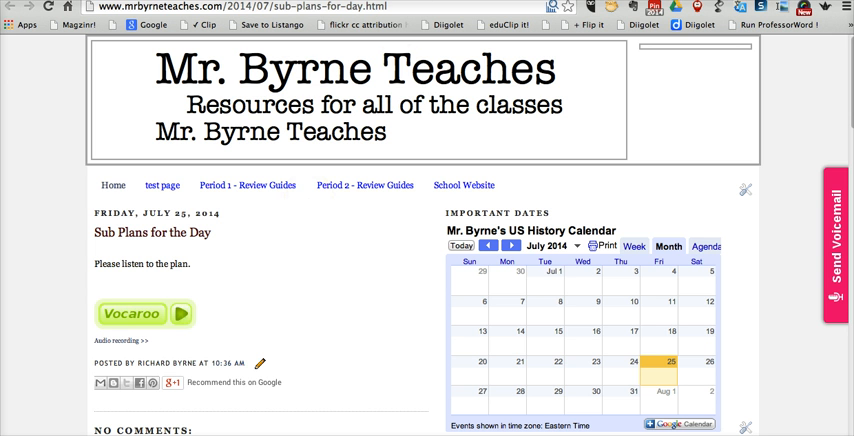
{"action": "left_click", "coordinate": [144, 312]}
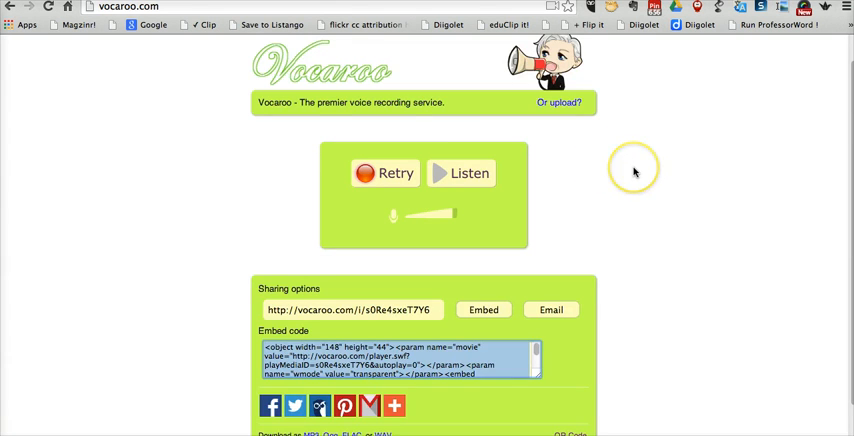
{"action": "scroll", "scroll_direction": "down", "scroll_amount": 3}
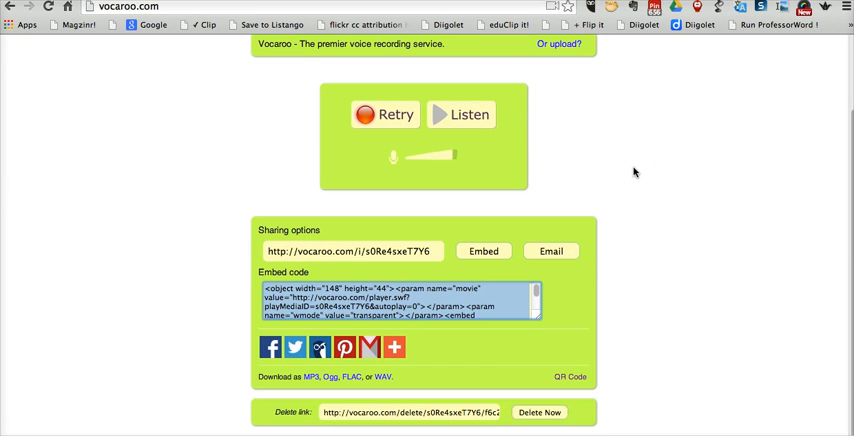